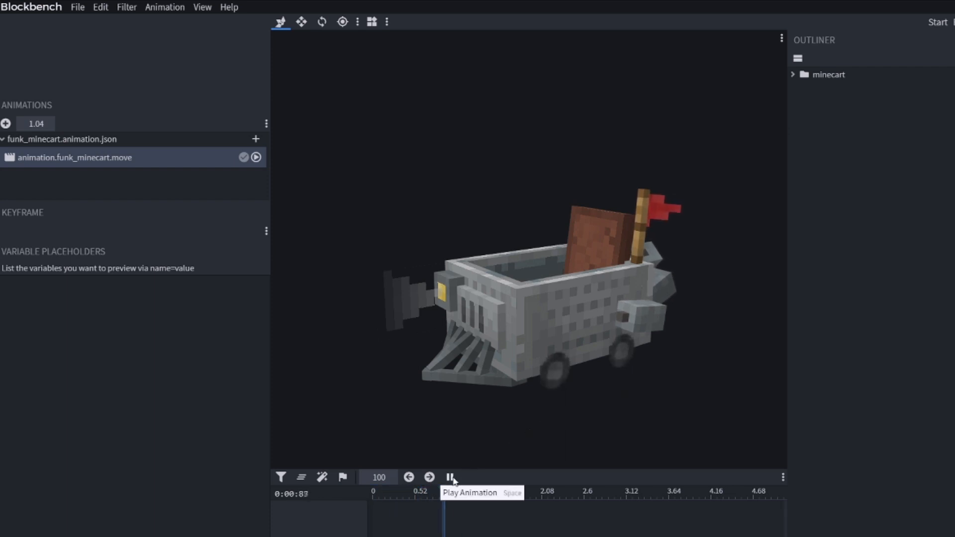
Step: Add a default_state playing move via query.modified_move_speed with blend_transition 0.3
{"action": "left_click", "coordinate": [450, 477]}
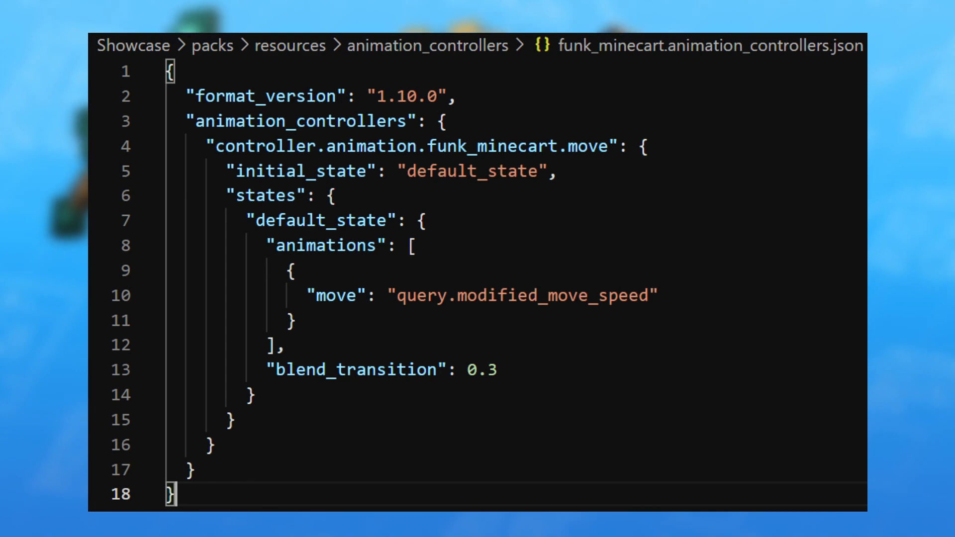
{"action": "double_click", "coordinate": [334, 296]}
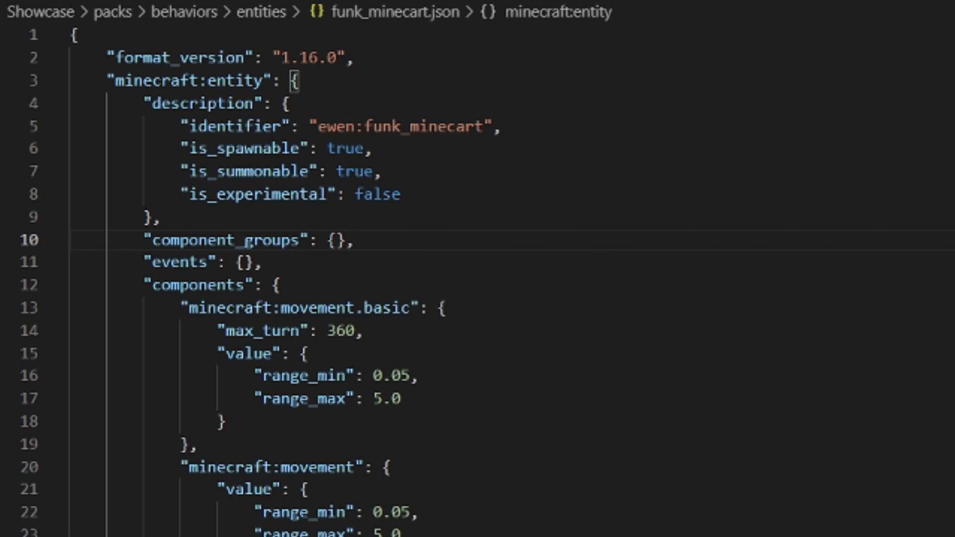
{"action": "scroll", "scroll_direction": "down", "scroll_amount": 3}
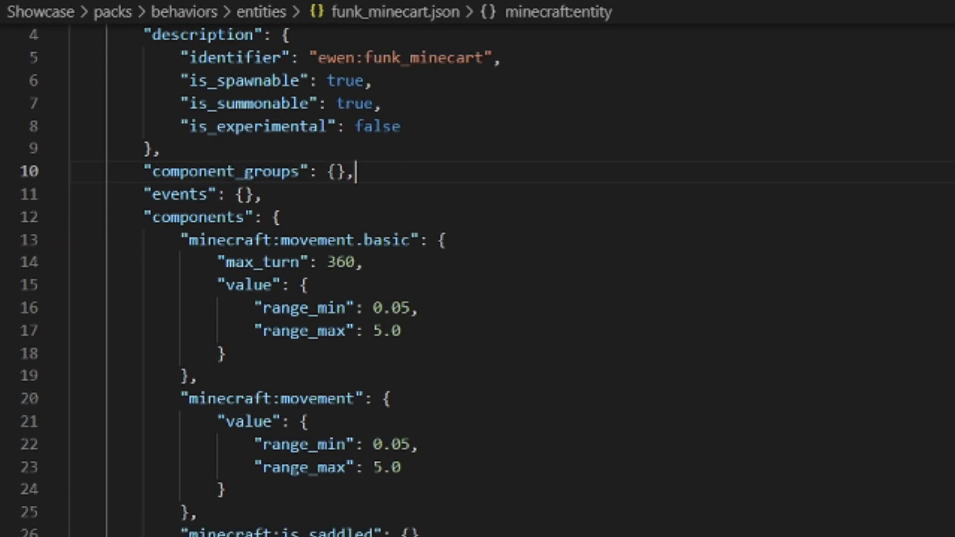
{"action": "scroll", "scroll_direction": "down", "scroll_amount": 3}
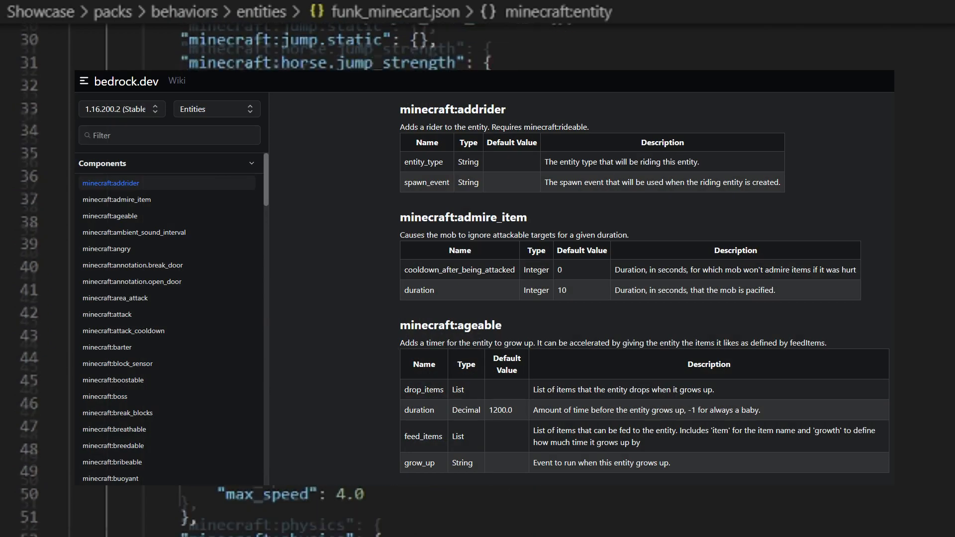
Step: Scroll the bedrock.dev Entities components list past addrider, admire_item and ageable
{"action": "scroll", "scroll_direction": "down", "scroll_amount": 3}
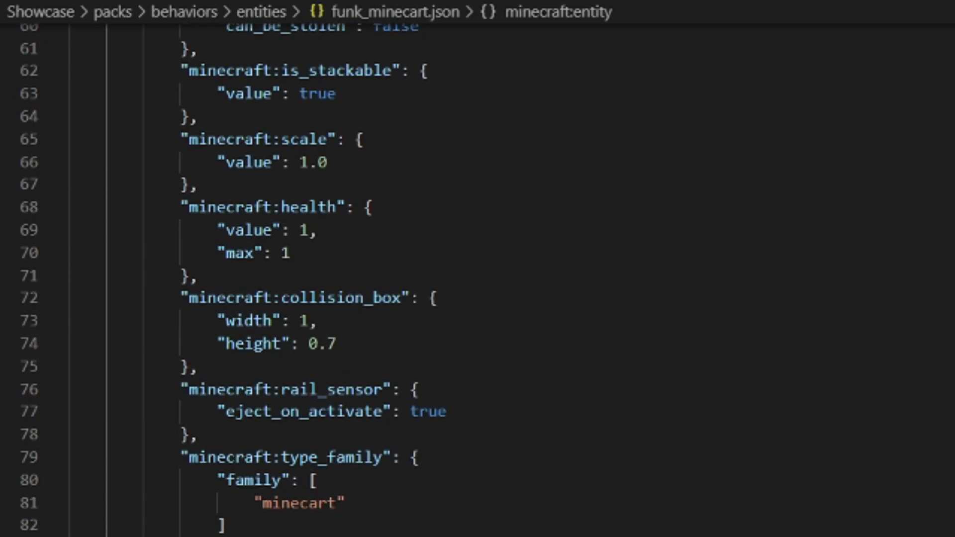
{"action": "scroll", "scroll_direction": "down", "scroll_amount": 3}
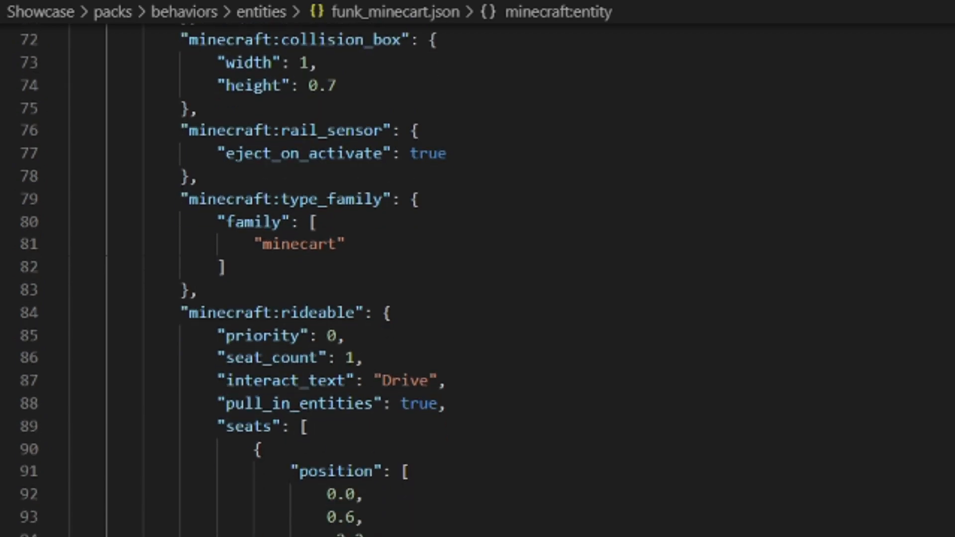
{"action": "scroll", "scroll_direction": "down", "scroll_amount": 3}
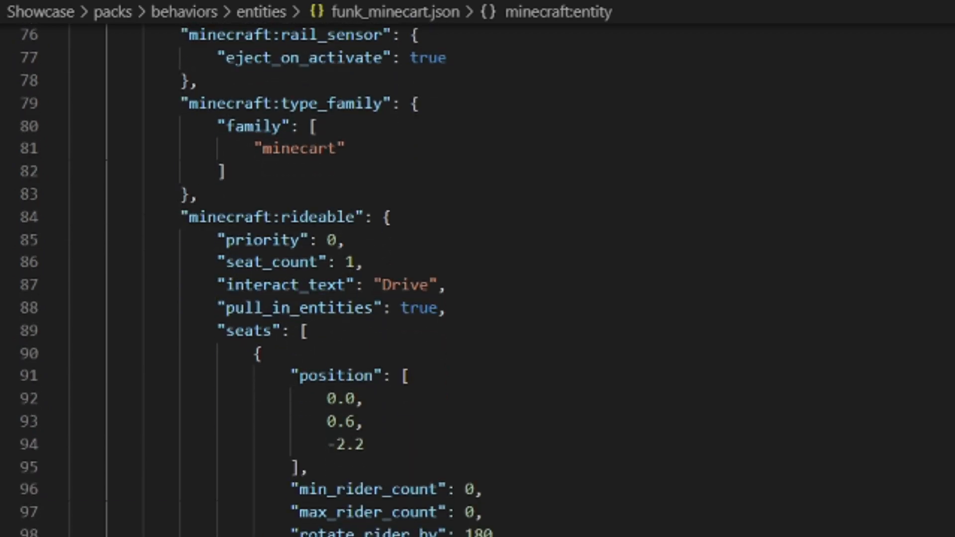
{"action": "scroll", "scroll_direction": "down", "scroll_amount": 3}
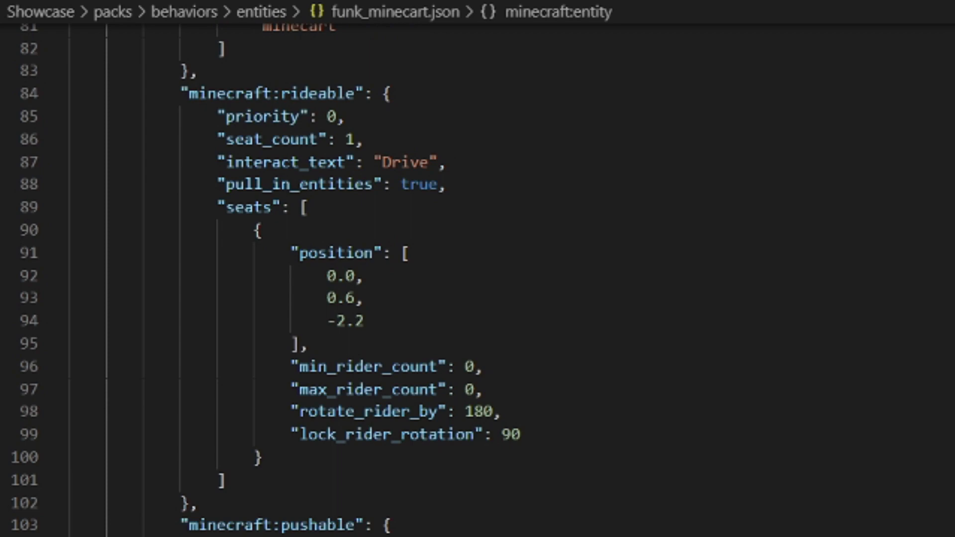
{"action": "scroll", "scroll_direction": "down", "scroll_amount": 3}
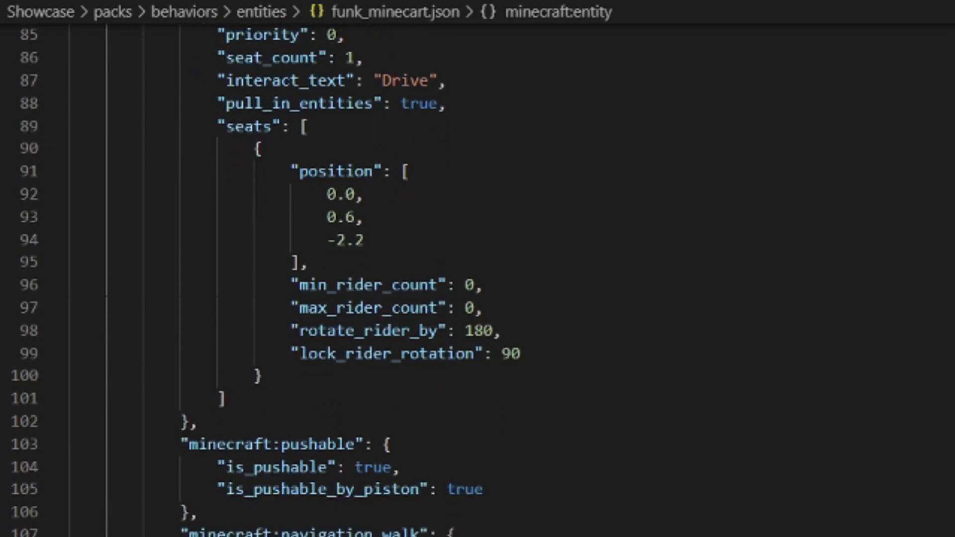
{"action": "scroll", "scroll_direction": "down", "scroll_amount": 3}
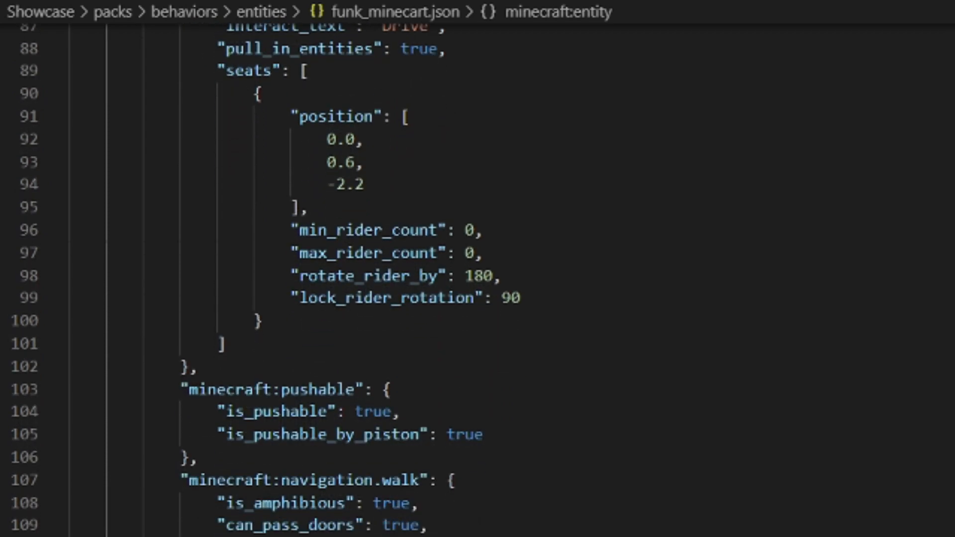
{"action": "scroll", "scroll_direction": "down", "scroll_amount": 3}
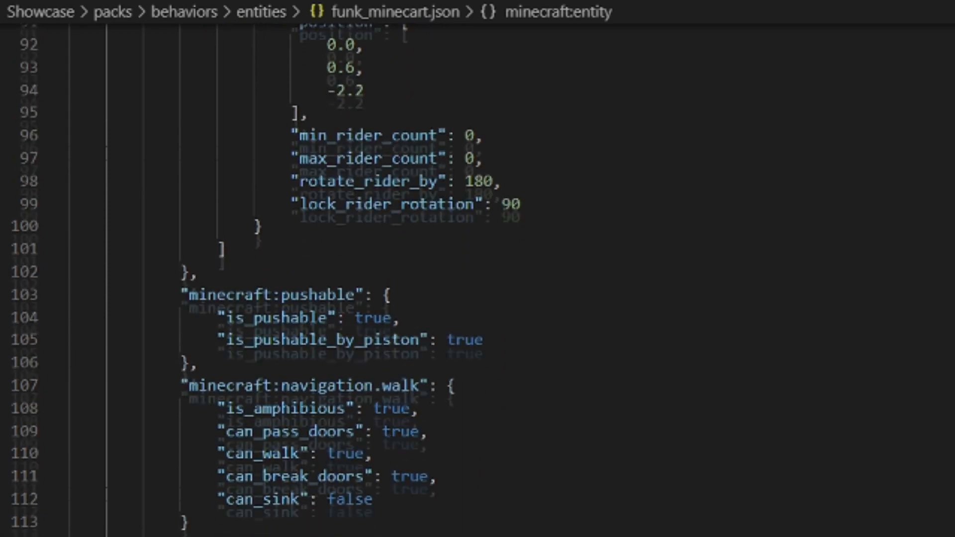
{"action": "scroll", "scroll_direction": "down", "scroll_amount": 3}
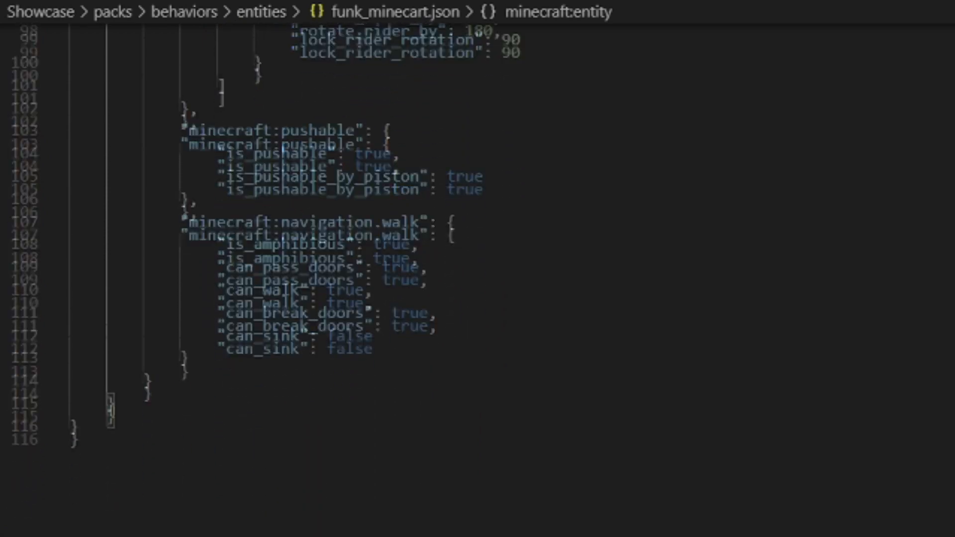
{"action": "scroll", "scroll_direction": "down", "scroll_amount": 3}
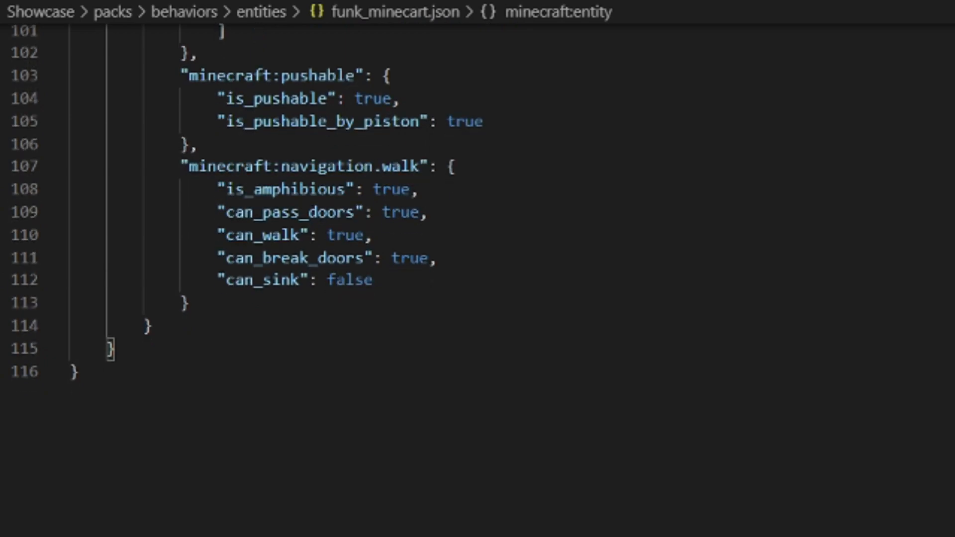
{"action": "scroll", "scroll_direction": "down", "scroll_amount": 3}
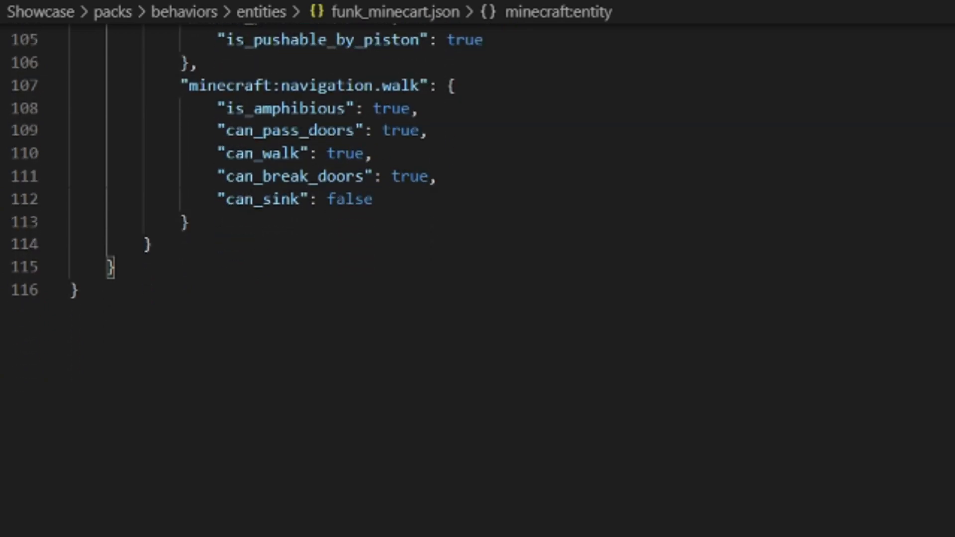